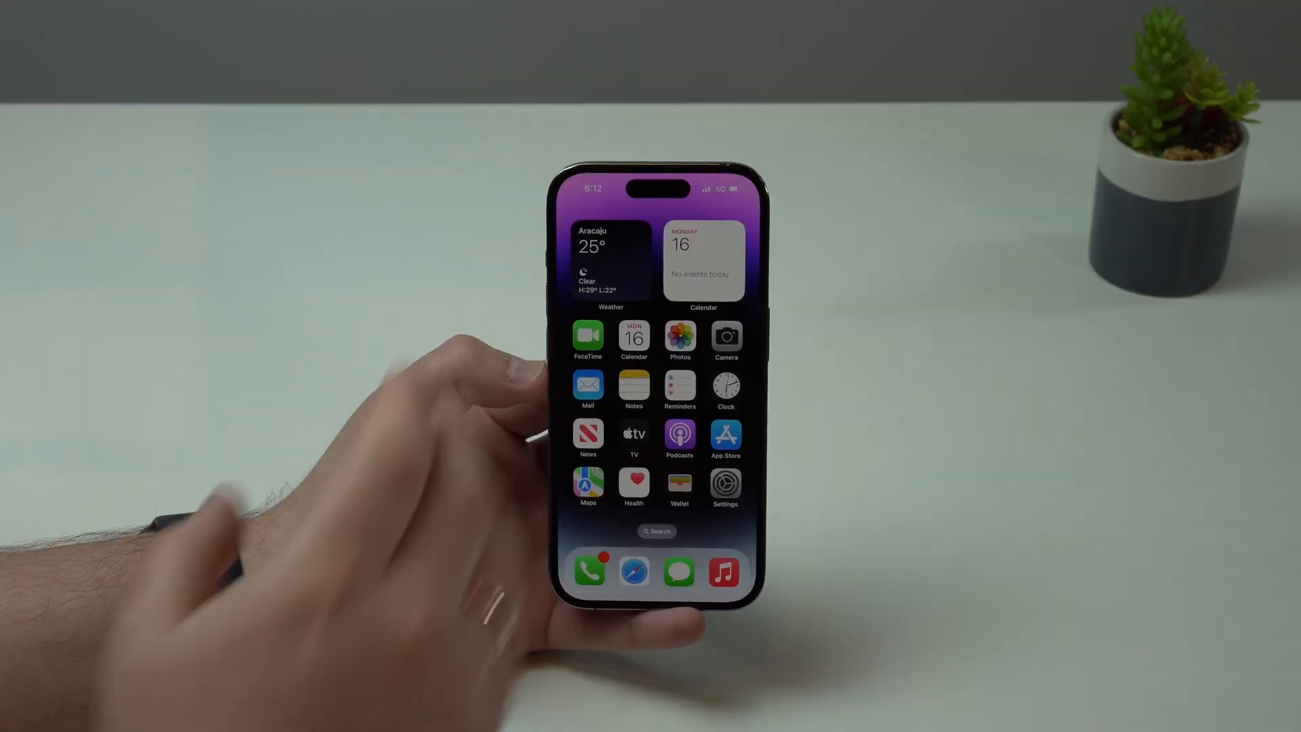
- Go from the Home Screen into Settings, General, Software Update showing iOS 17.7
{"action": "left_click", "coordinate": [723, 485]}
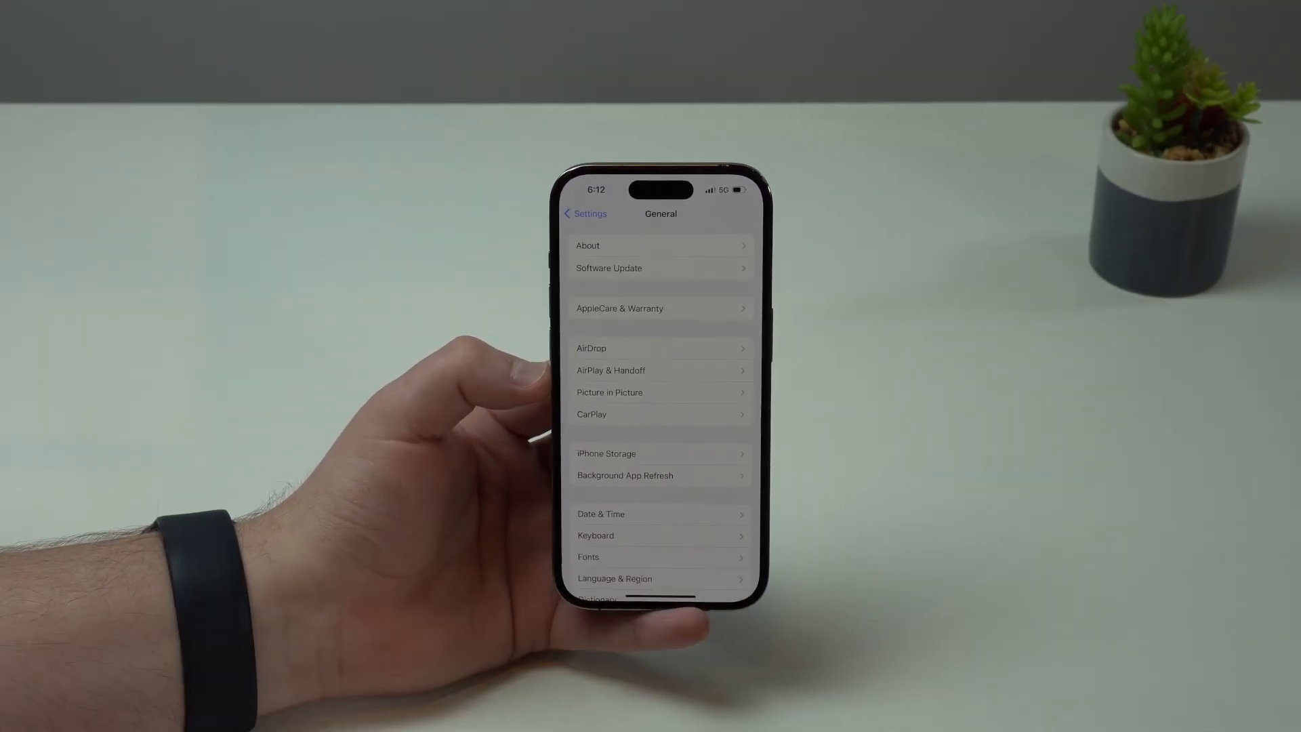
{"action": "left_click", "coordinate": [659, 267]}
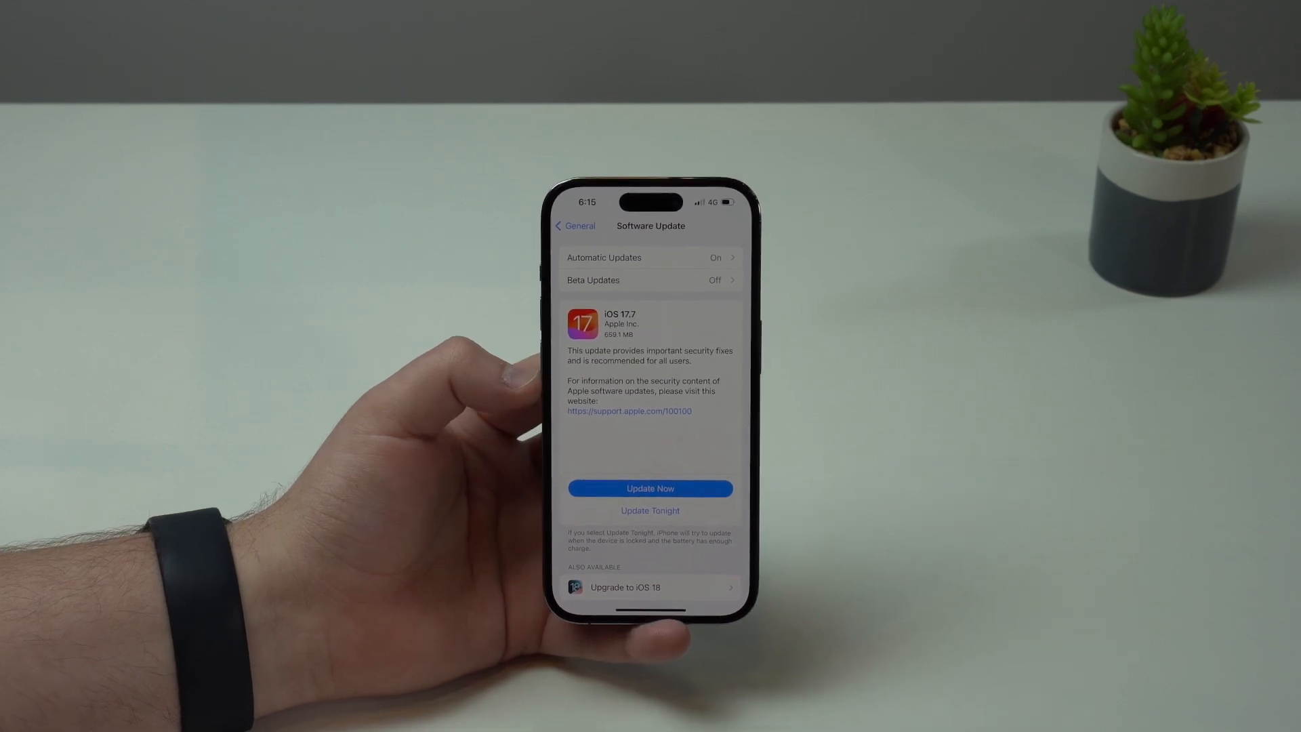
- View the Upgrade to iOS 18 details listed under Also Available
{"action": "left_click", "coordinate": [652, 490]}
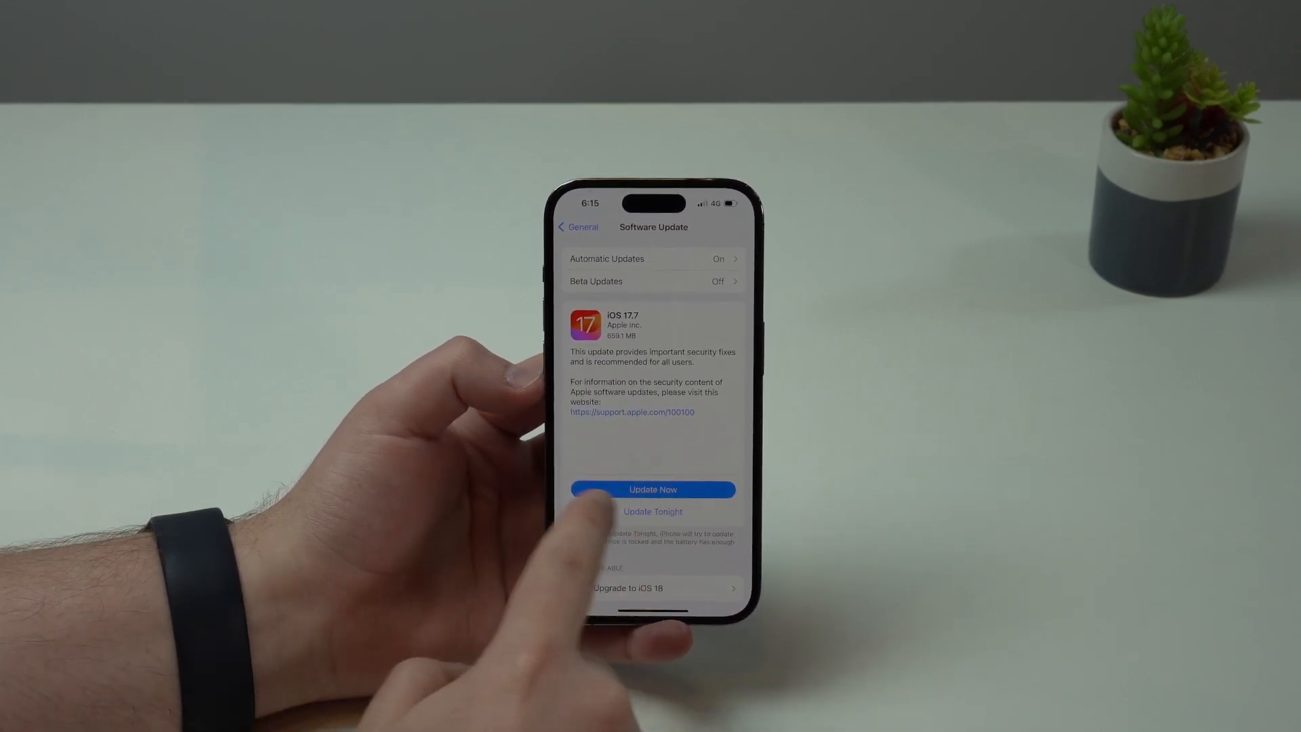
{"action": "left_click", "coordinate": [652, 489]}
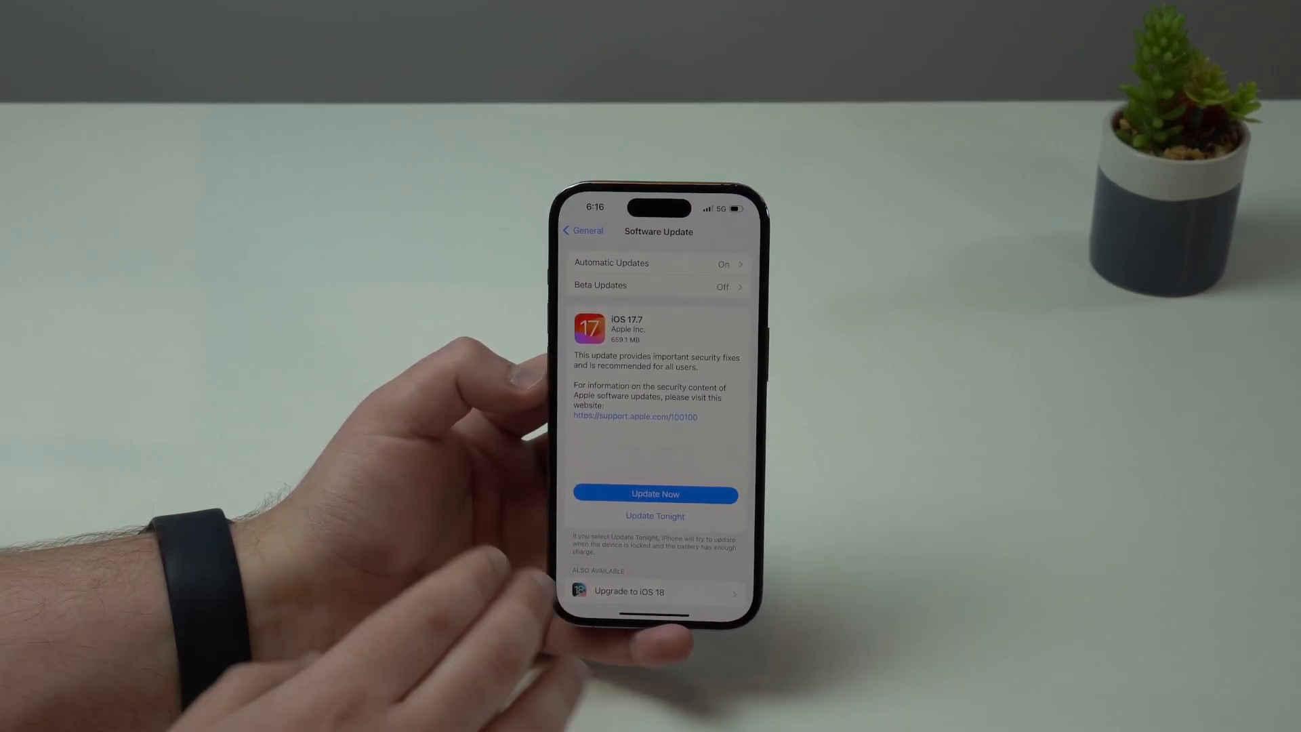
{"action": "left_click", "coordinate": [654, 592]}
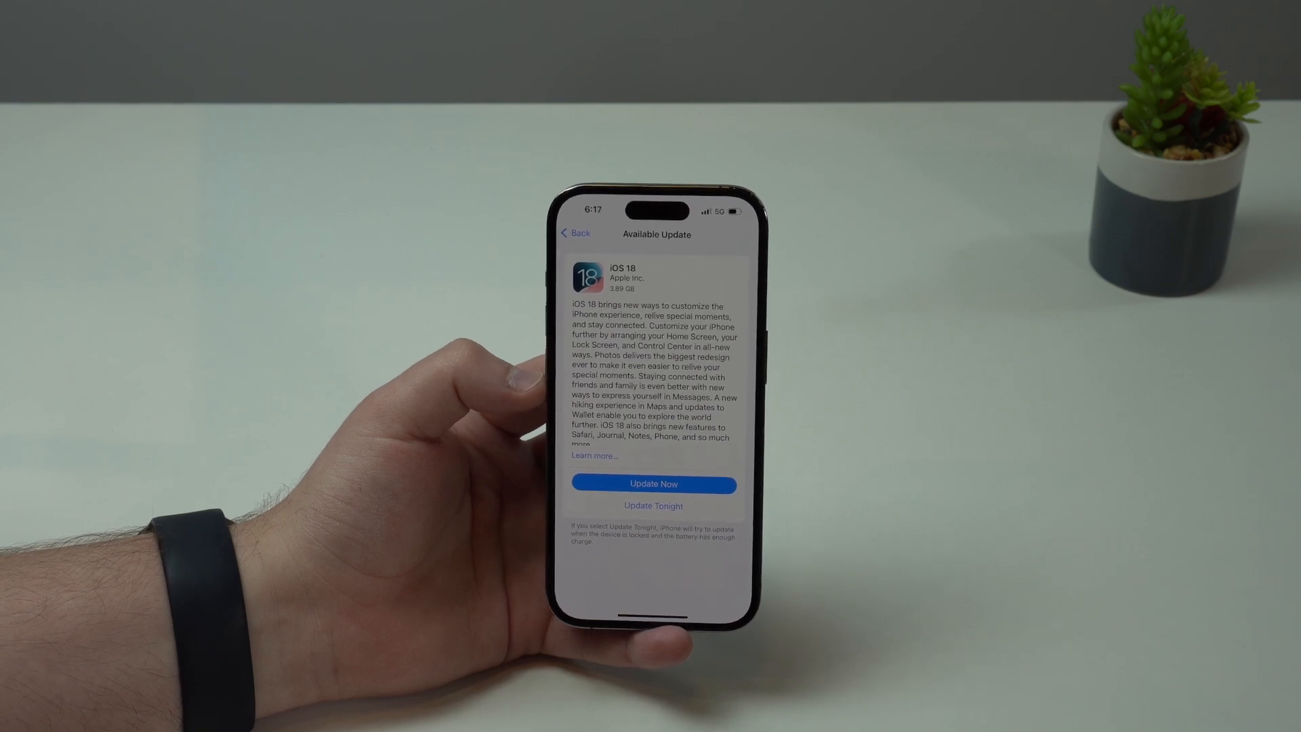
- Go back from the iOS 18 Available Update details to the Software Update list
{"action": "left_click", "coordinate": [653, 484]}
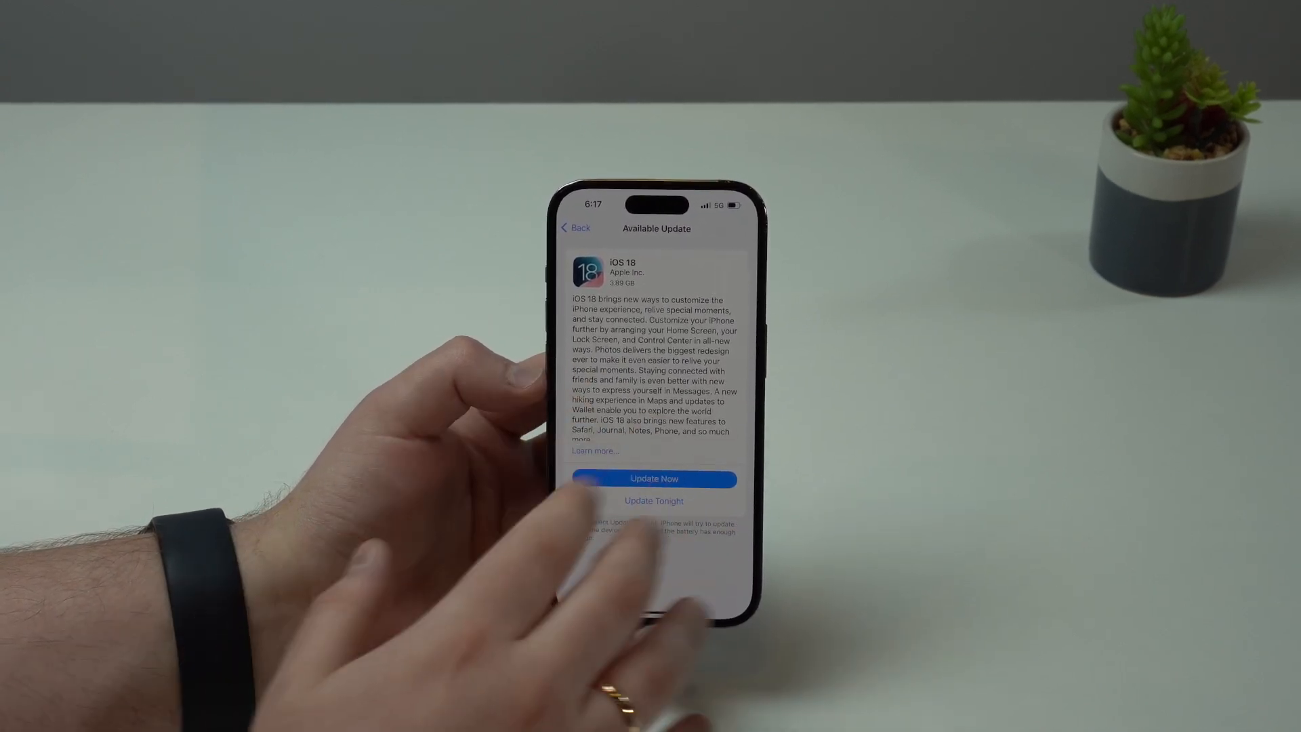
{"action": "left_click", "coordinate": [575, 228]}
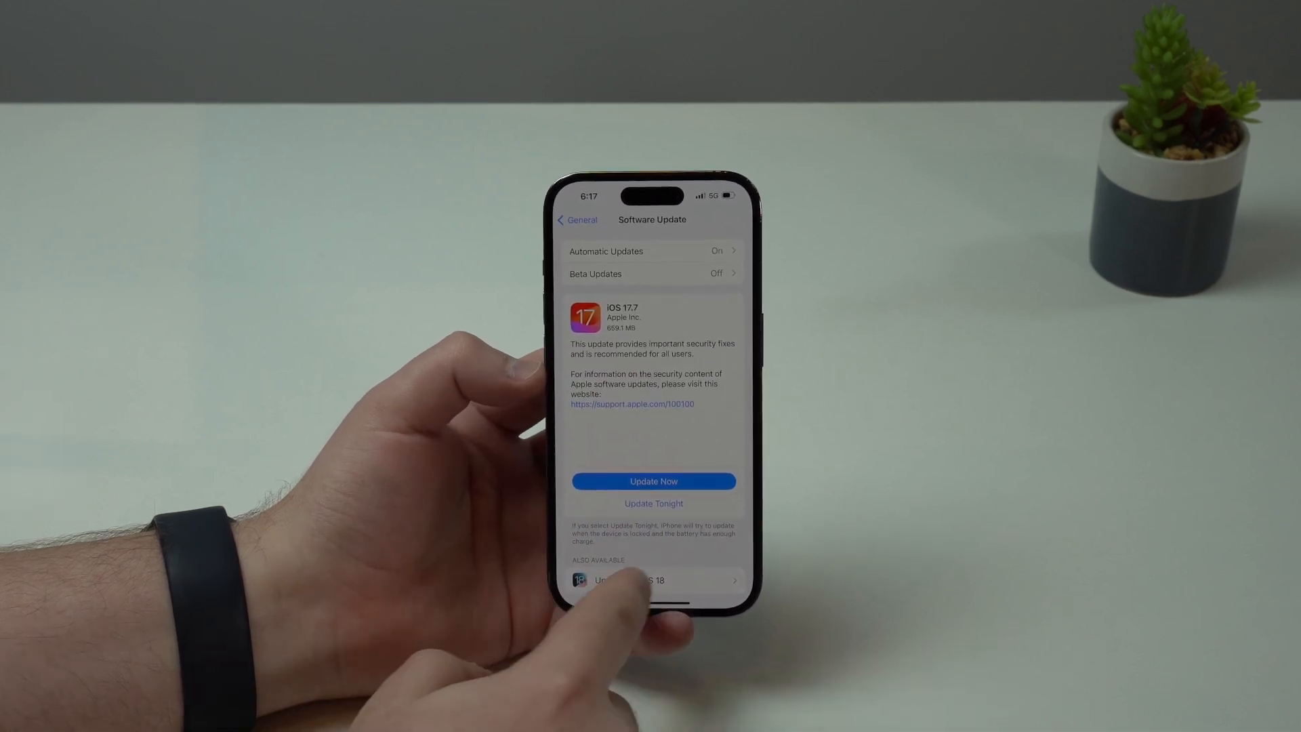
{"action": "left_click", "coordinate": [653, 578]}
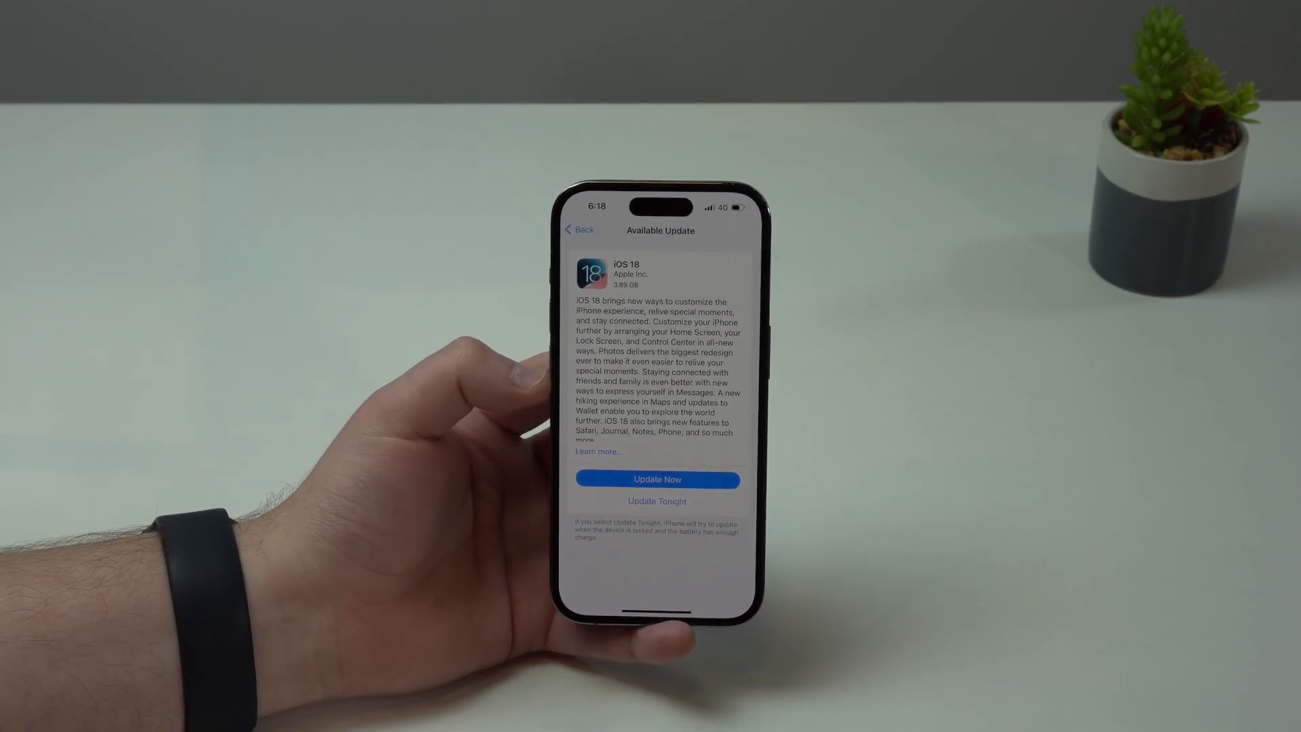
{"action": "left_click", "coordinate": [657, 474]}
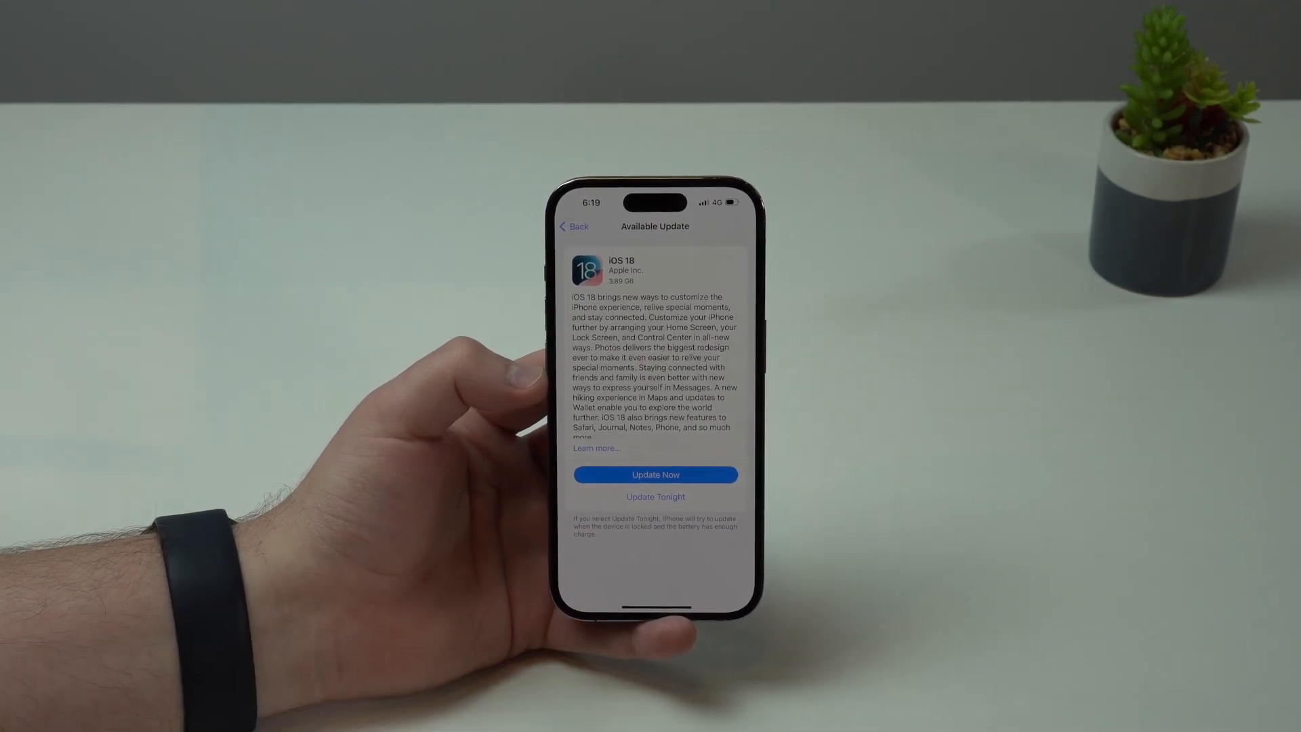
{"action": "left_click", "coordinate": [575, 226]}
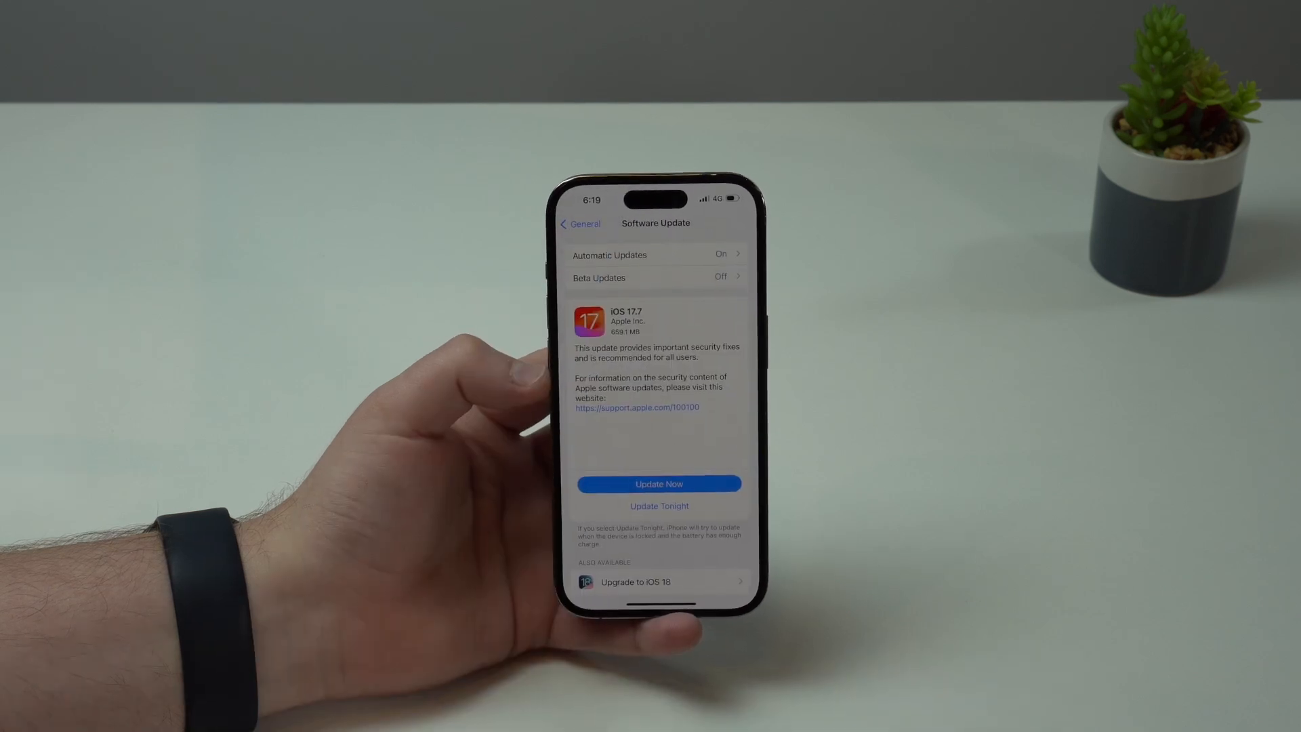